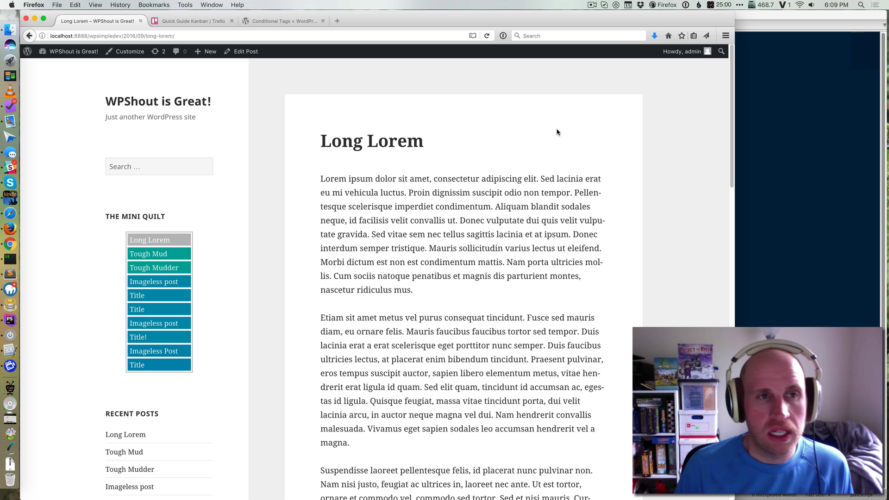
pyautogui.moveTo(727, 158)
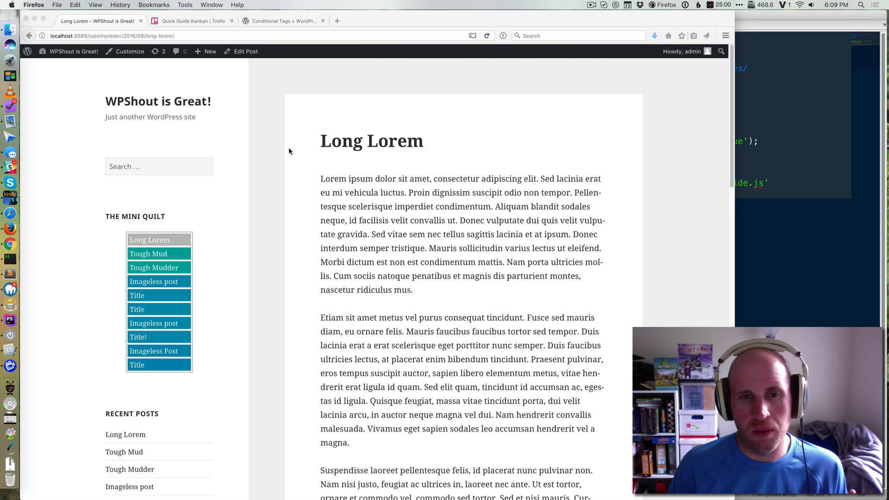
pyautogui.moveTo(153, 281)
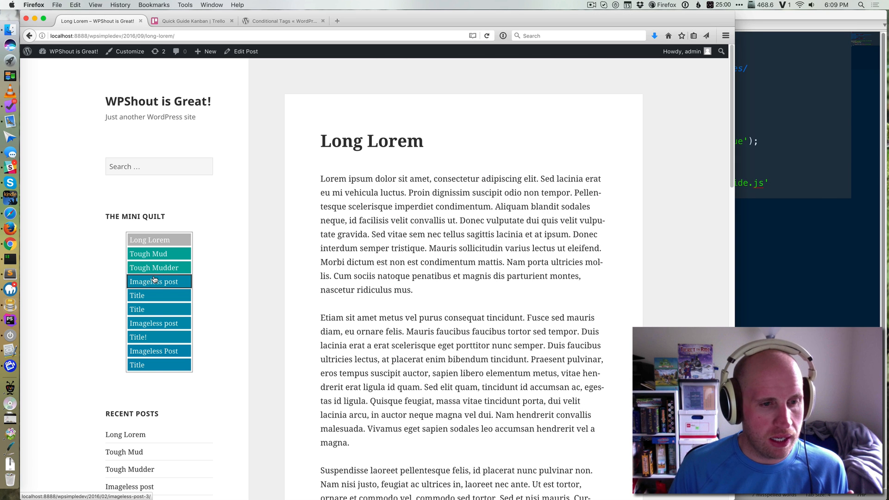
# Visit the Imageless post and acknowledge the 'JavaScript loaded!' alert confirming quick-guide.js runs.
pyautogui.click(154, 282)
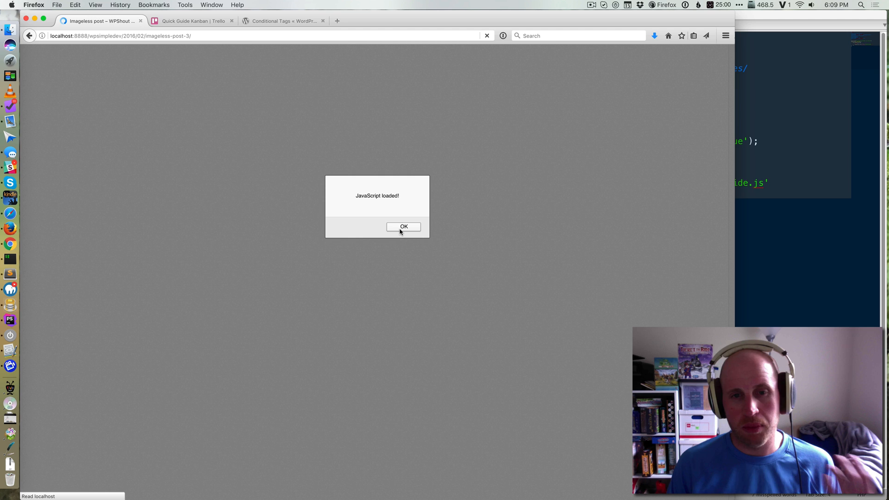
pyautogui.click(403, 227)
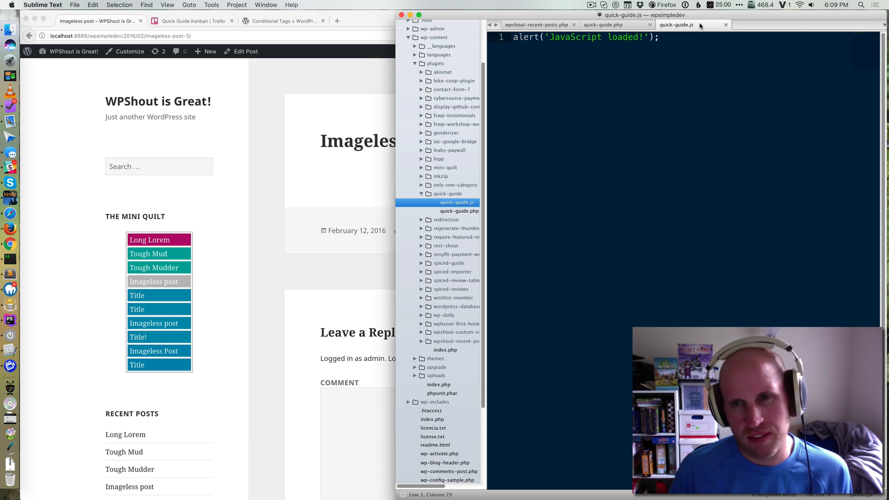
# Review qg_enqueue's wp_enqueue_scripts hook in quick-guide.php, then consult the Codex Conditional Tags page.
pyautogui.click(461, 211)
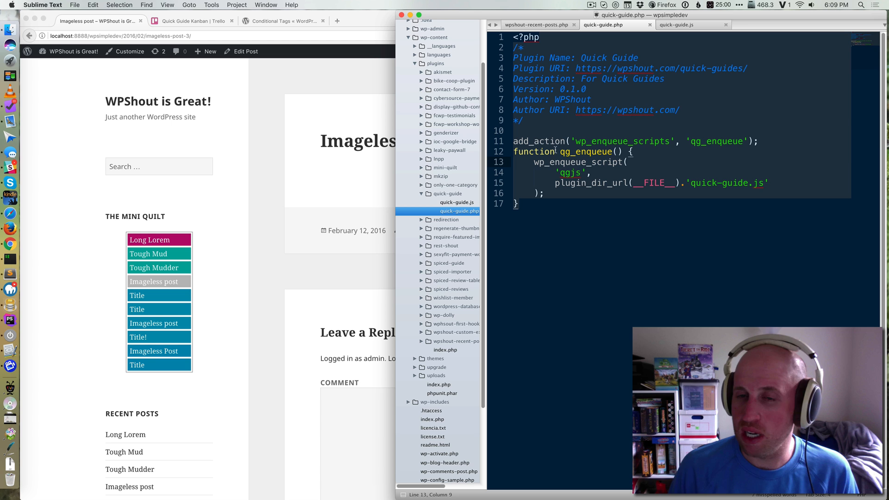
pyautogui.doubleClick(621, 140)
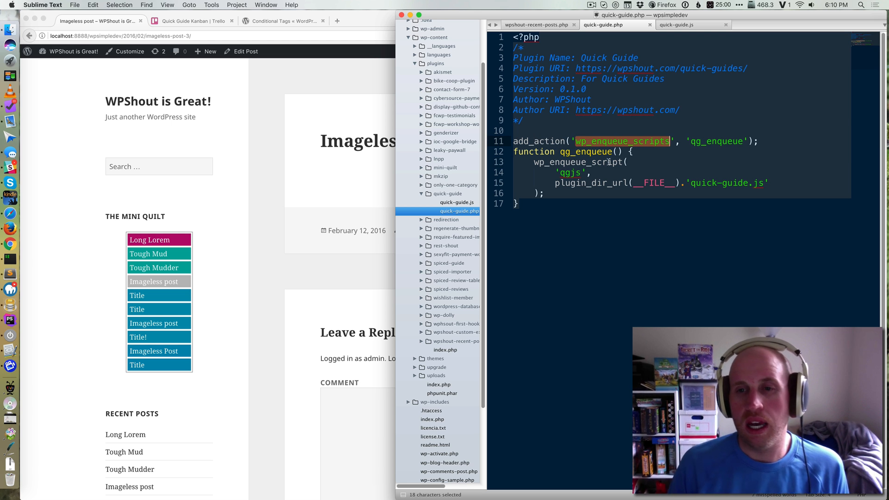
pyautogui.click(282, 21)
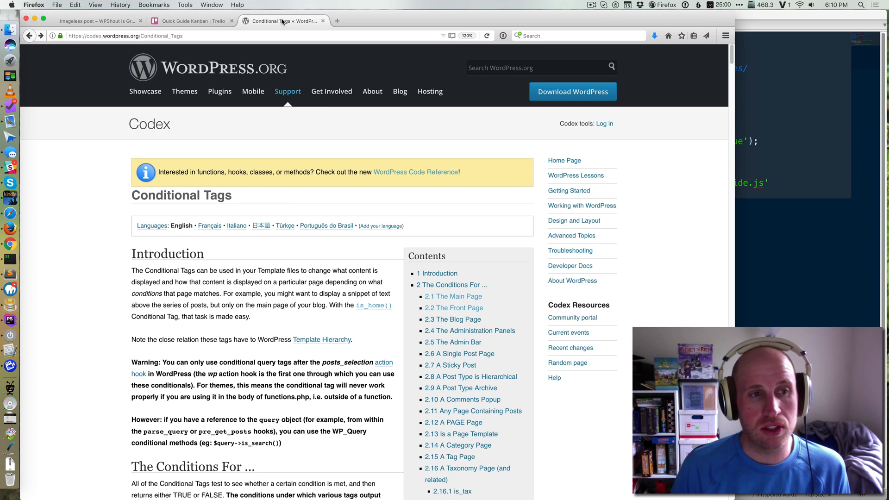
pyautogui.moveTo(453, 297)
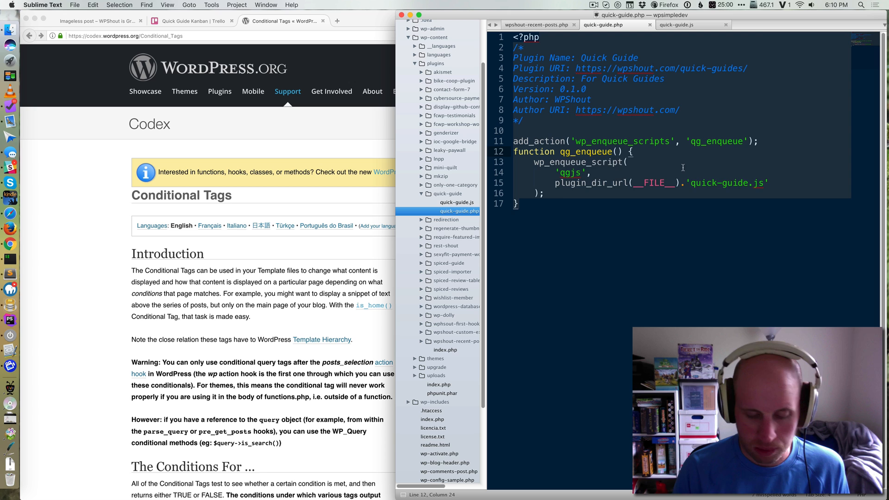
# Wrap wp_enqueue_script in an if (is_home()) { } block and re-indent it.
pyautogui.write('if')
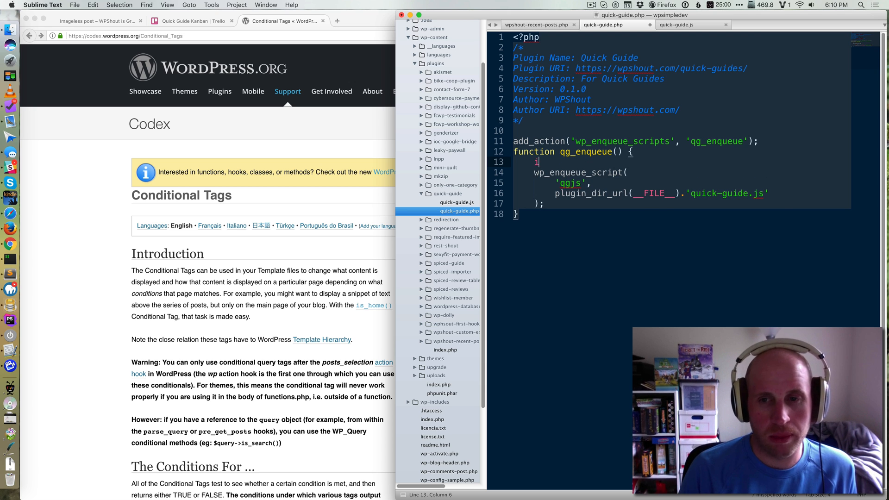
pyautogui.write('if (is')
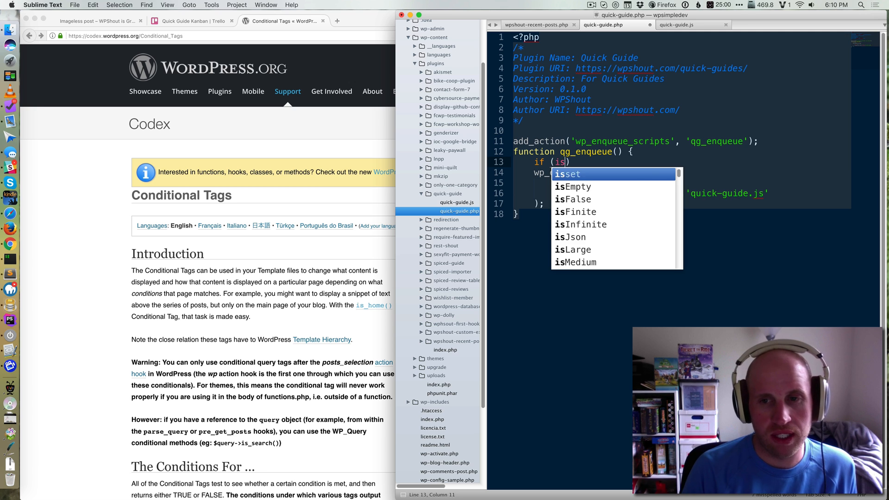
pyautogui.write('_home()')
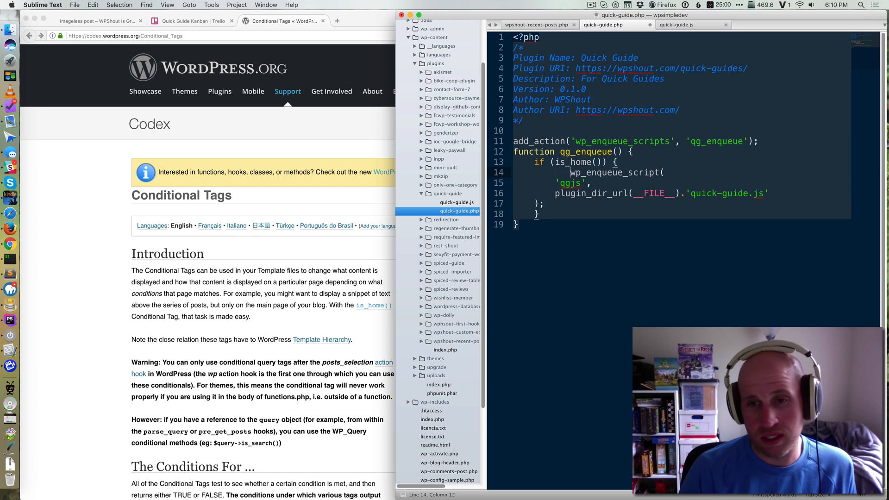
pyautogui.moveTo(550, 173); pyautogui.dragTo(545, 203)
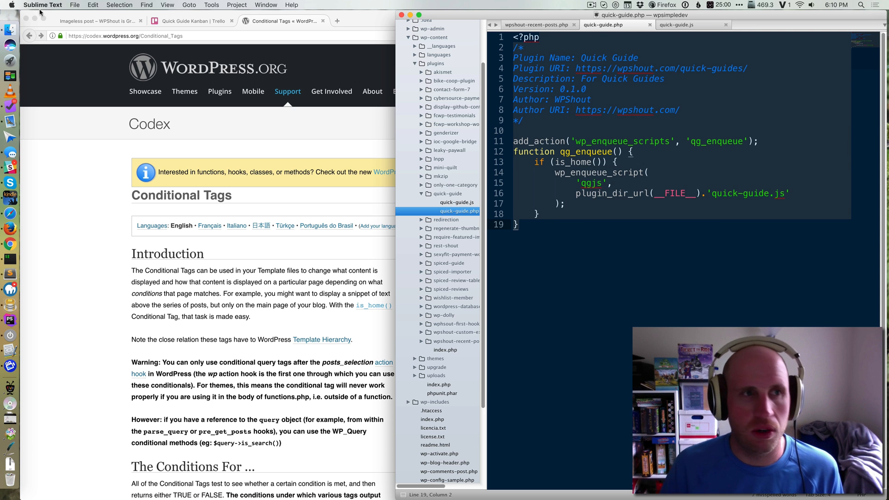
# Load the 'WPShout is Great!' home page and acknowledge its 'JavaScript loaded!' alert.
pyautogui.click(97, 21)
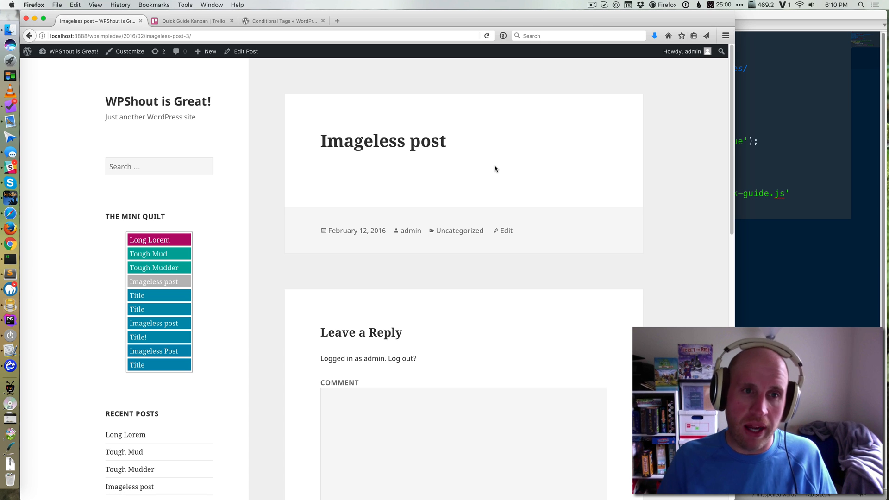
pyautogui.click(159, 101)
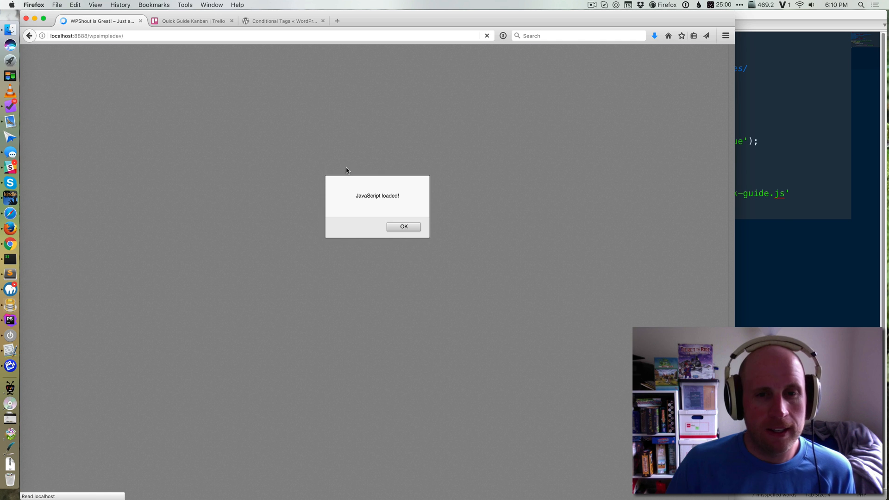
pyautogui.click(403, 226)
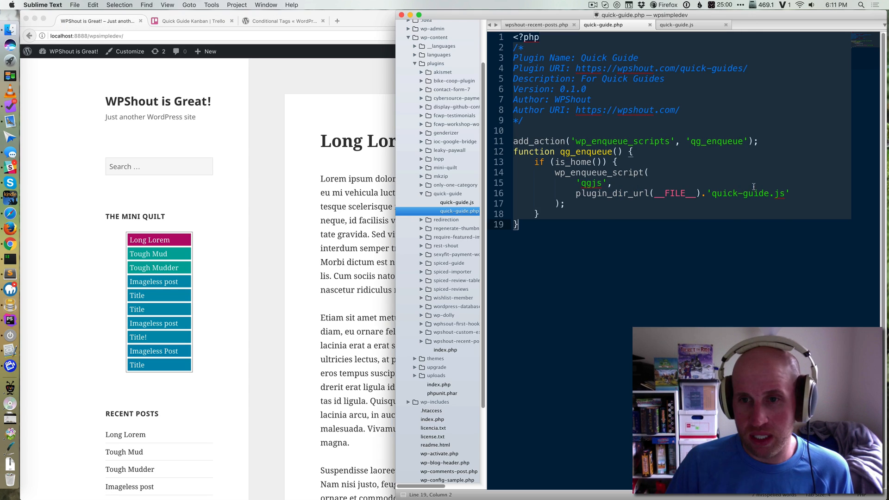
# Negate the condition to if (!is_home()) and save quick-guide.php.
pyautogui.write('!')
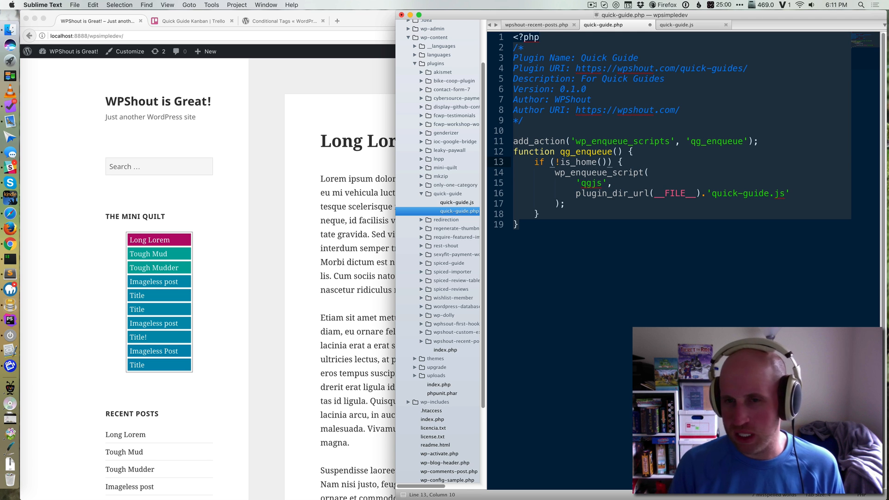
pyautogui.press('cmd+s')
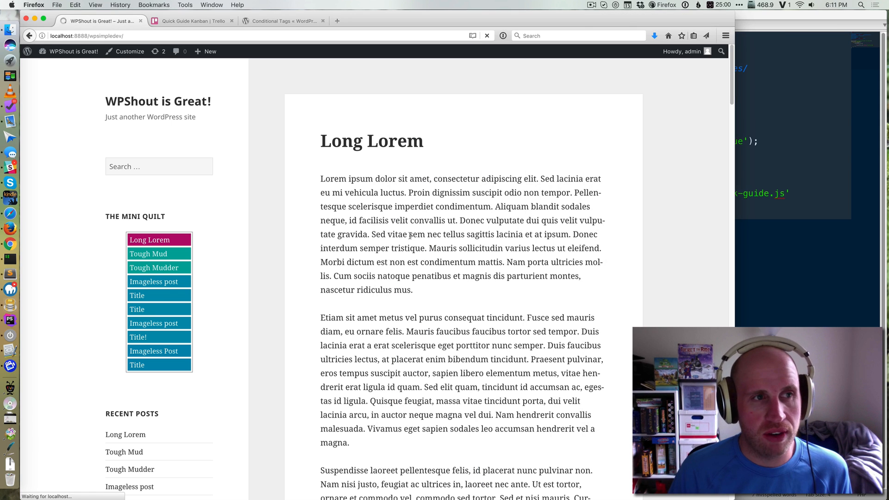
# Load the Long Lorem post, acknowledge its alert, and return to the Conditional Tags reference.
pyautogui.click(372, 141)
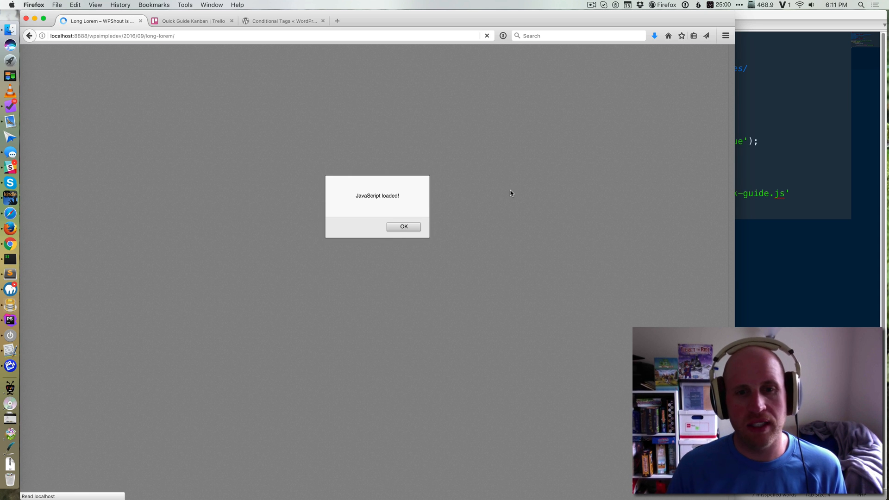
pyautogui.click(403, 226)
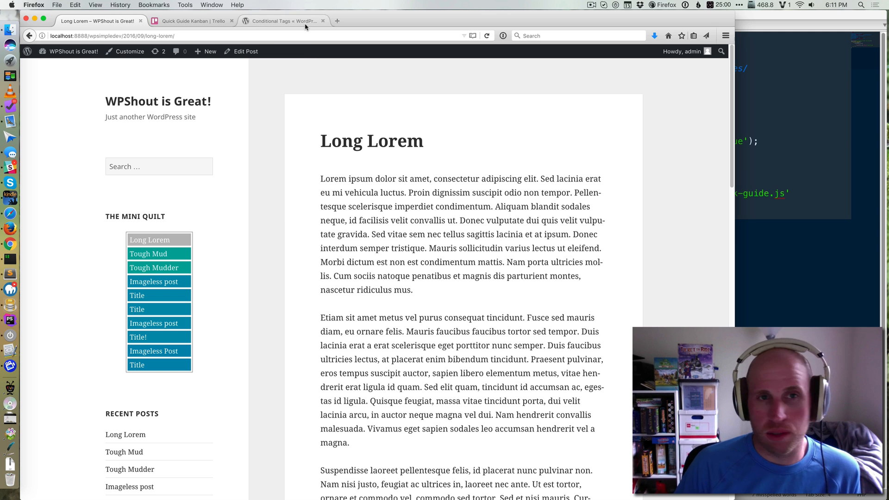
pyautogui.click(282, 21)
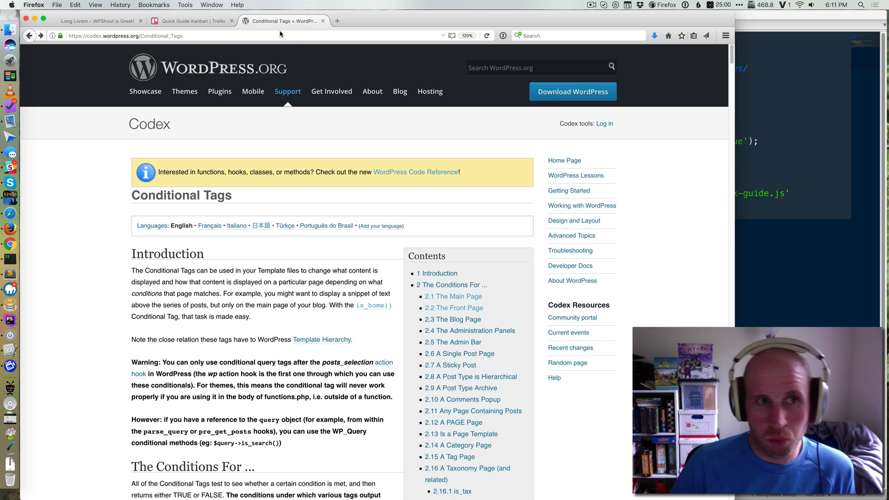